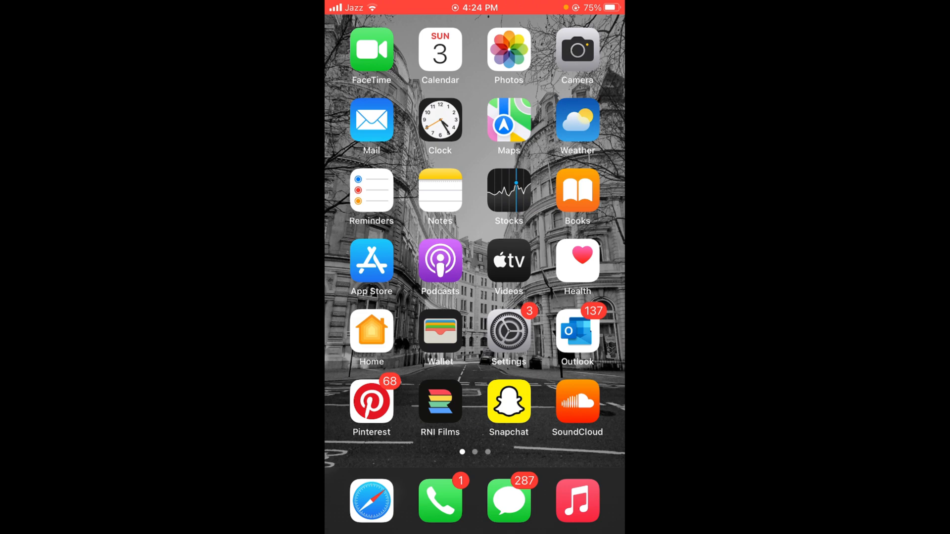
- Launch the App Store from the Home Screen to reach Twitter search results
click(372, 262)
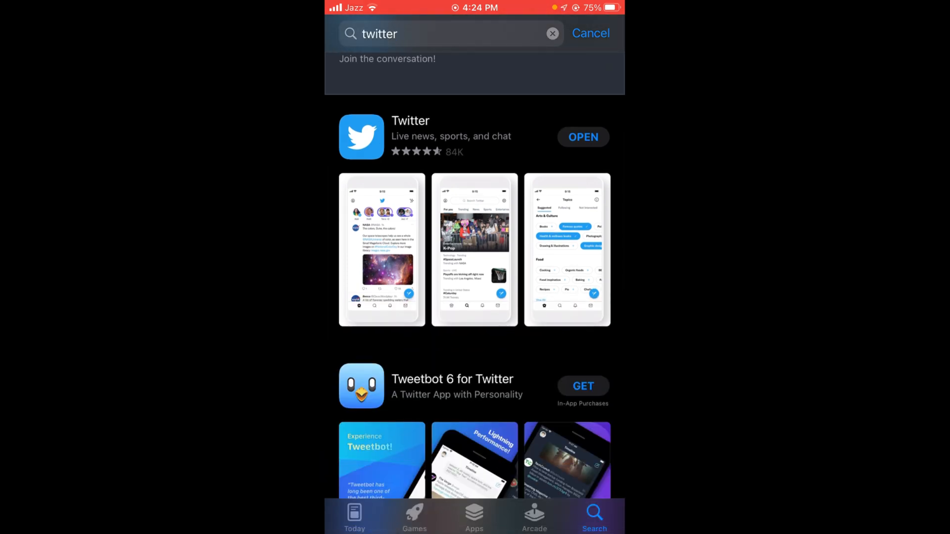
- Open the Twitter result and scroll its page down to Ratings & Reviews
scroll(down, 3)
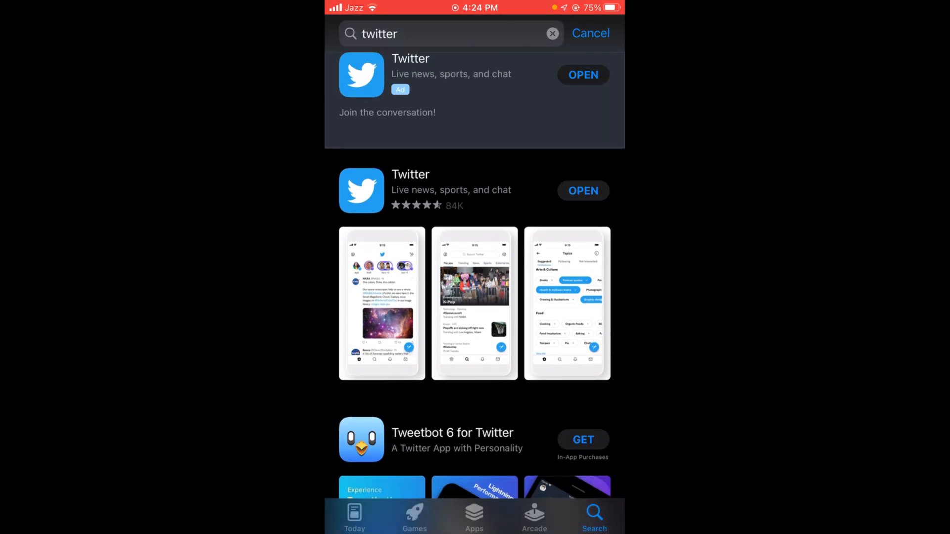
click(410, 174)
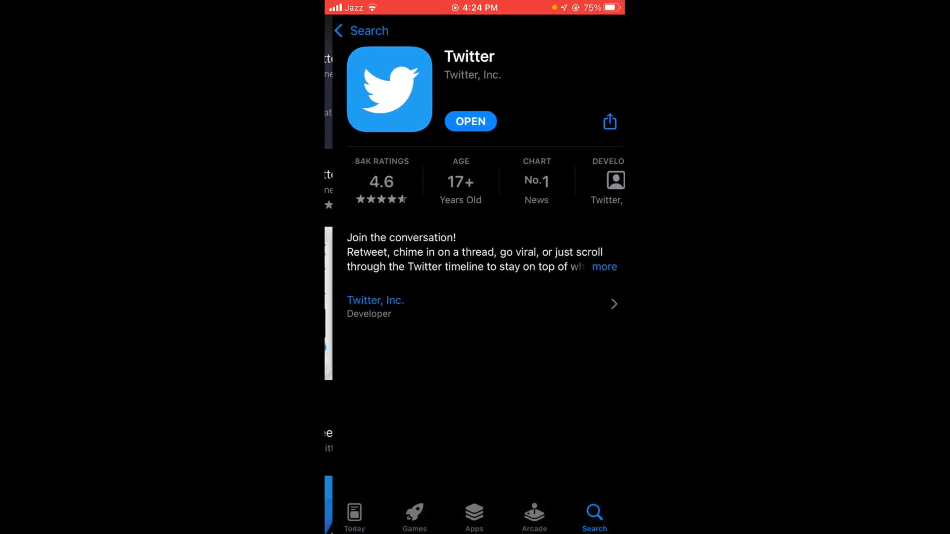
scroll(up, 3)
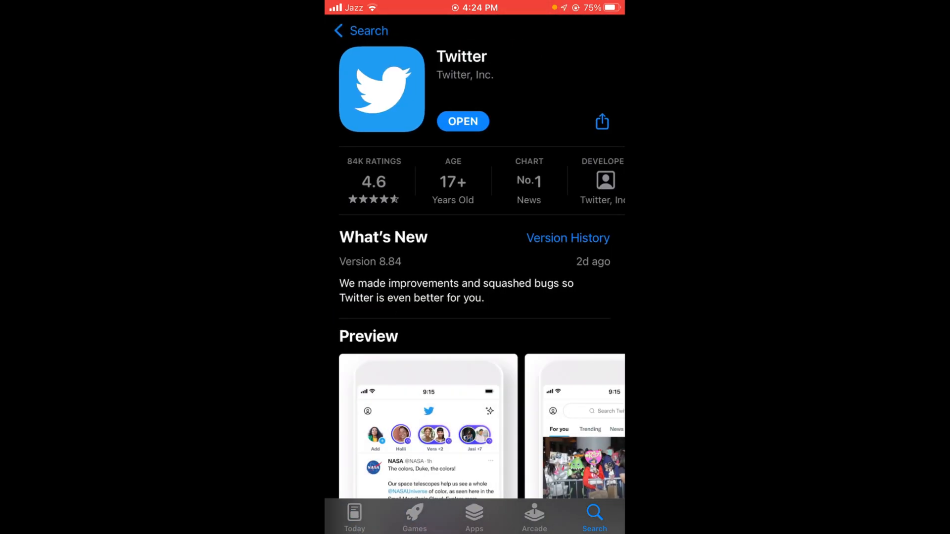
scroll(down, 3)
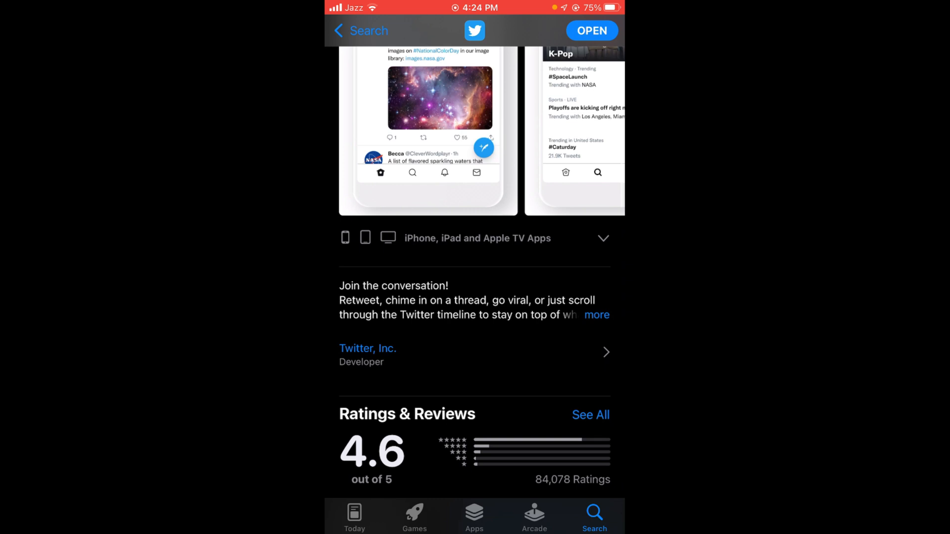
scroll(down, 3)
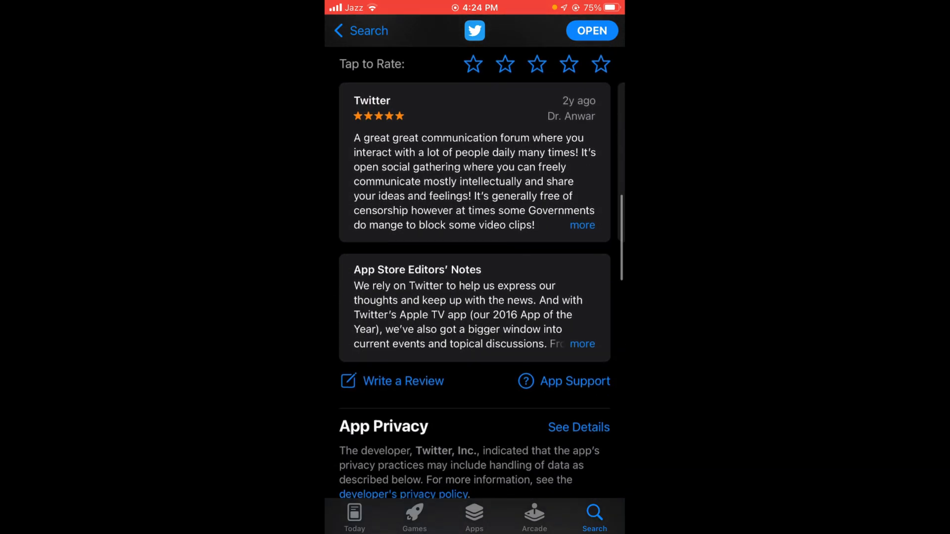
scroll(down, 3)
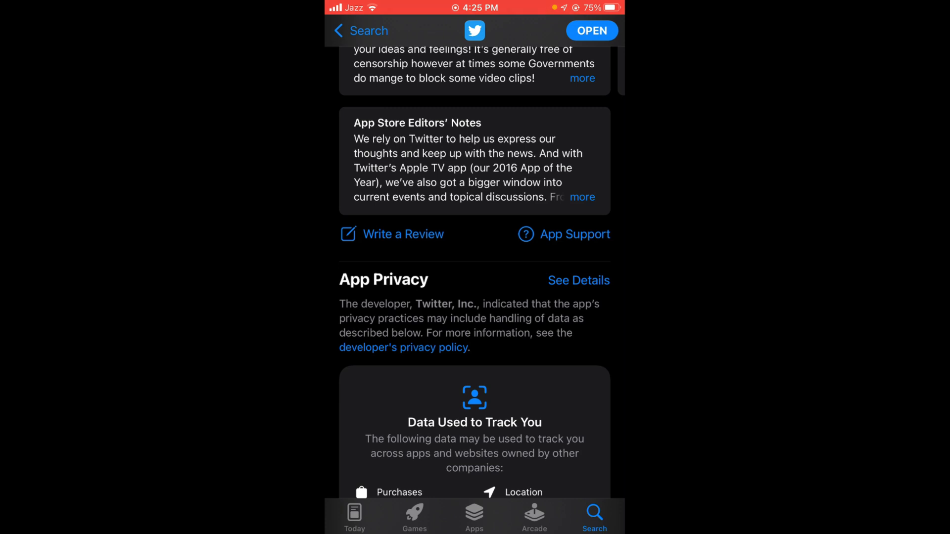
- Open Twitter's Write a Review sheet, then leave it for the Home Screen
click(402, 234)
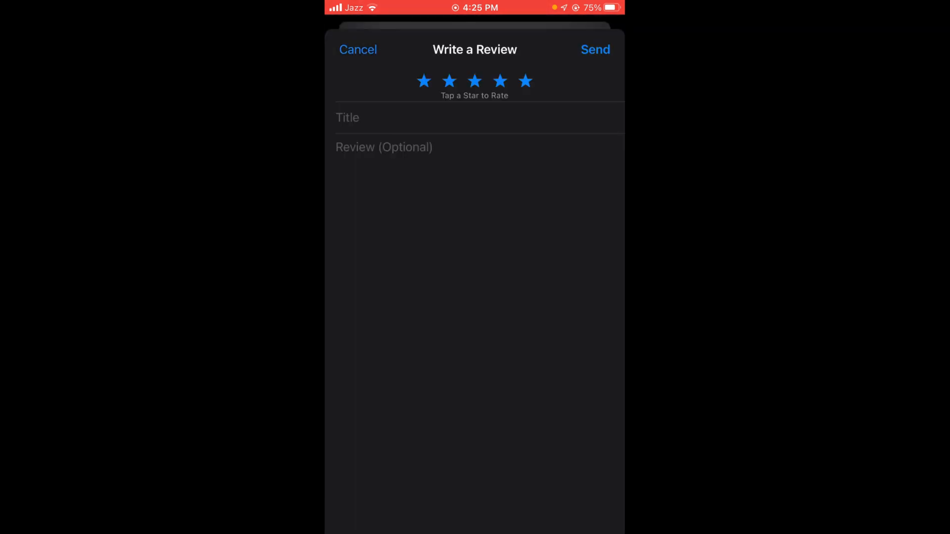
click(424, 118)
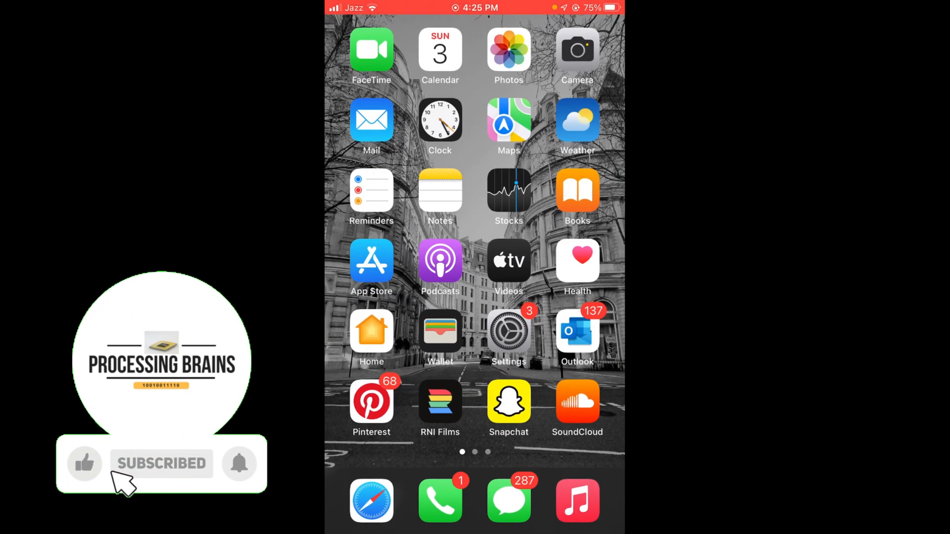
- Tap the Home Screen to return to the first page of apps
click(239, 464)
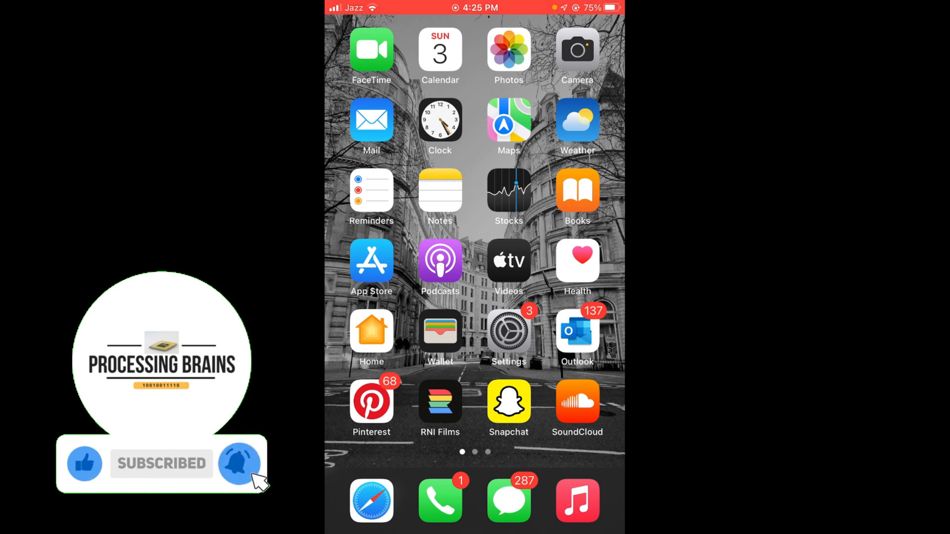